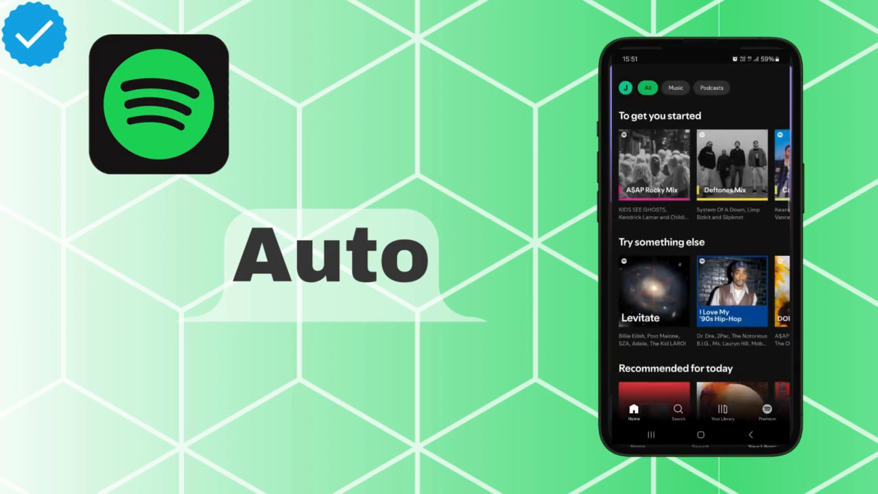
# - Reach the account menu listing Add account, What's new, Listening history and Settings and privacy
pyautogui.click(625, 87)
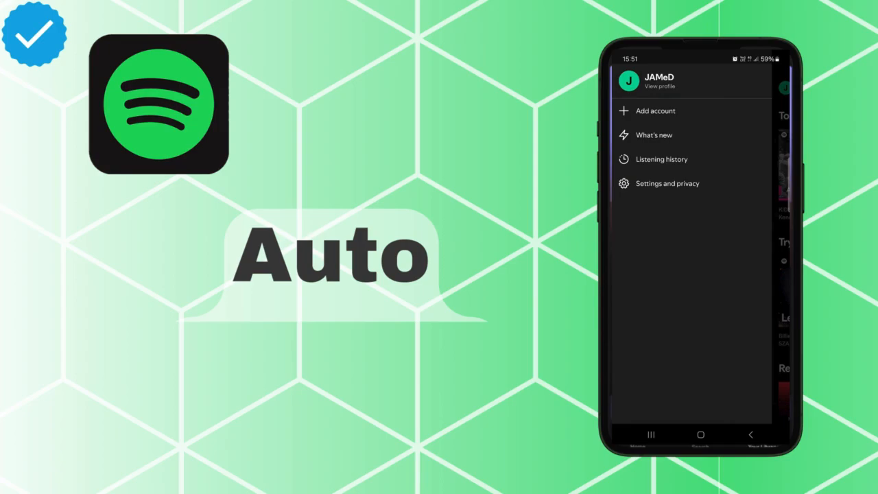
# - Reach Media quality settings showing Automatic streaming and the Auto-adjust toggle switched on
pyautogui.click(666, 183)
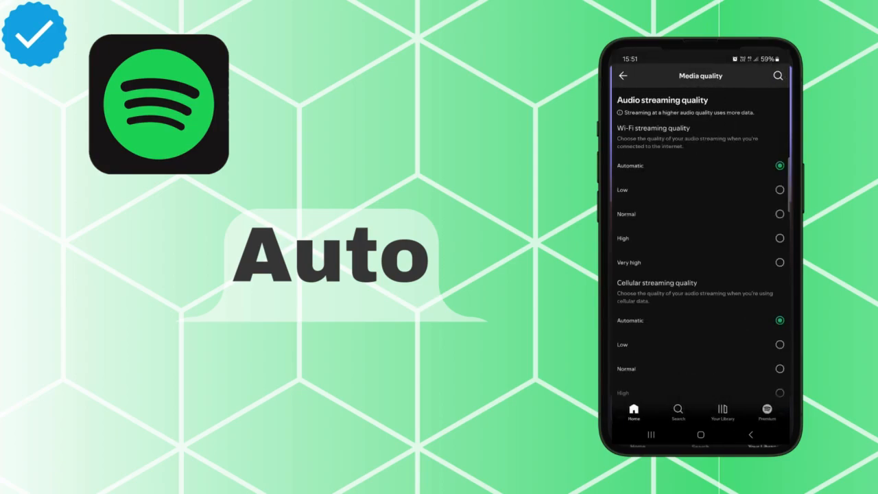
pyautogui.scroll(-3)
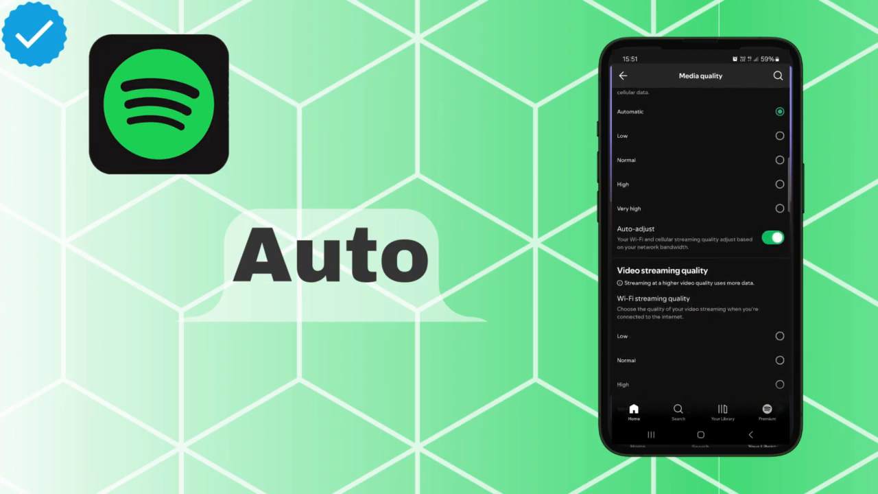